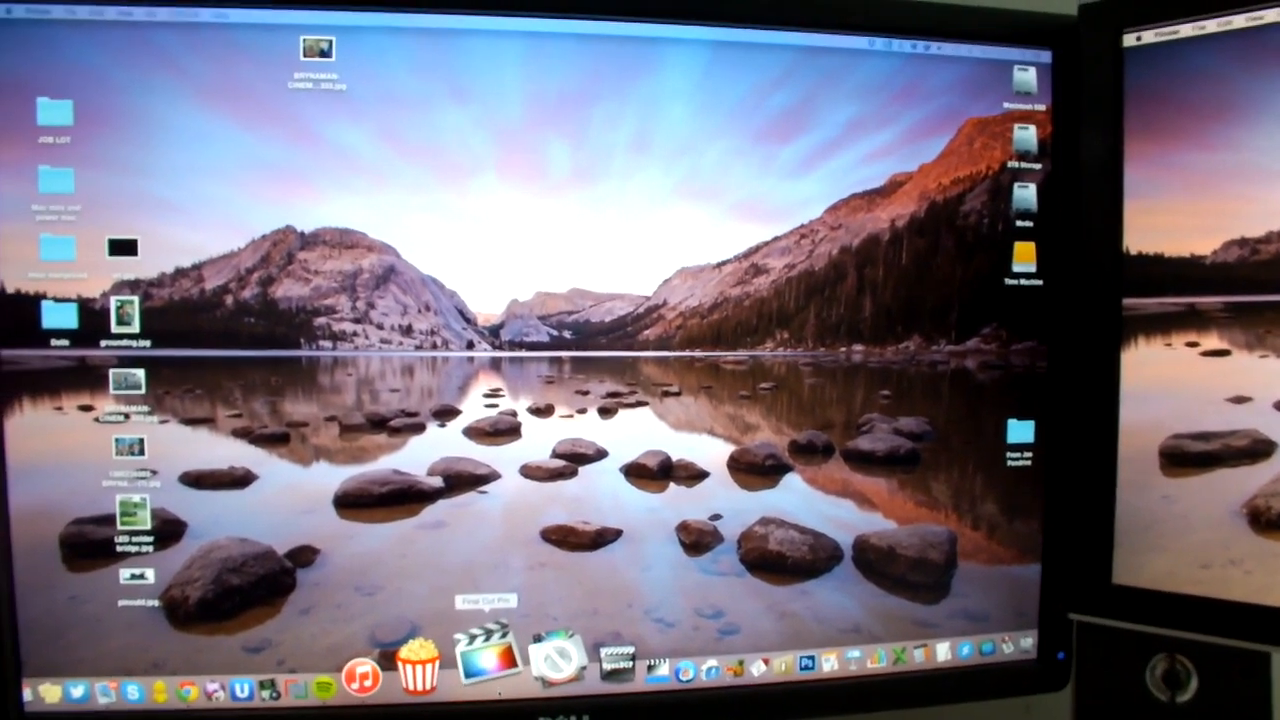
# Step: Launch Final Cut Pro from the Dock so the Hackintosh Build PART 3 event's DSCF clips appear
pyautogui.click(487, 657)
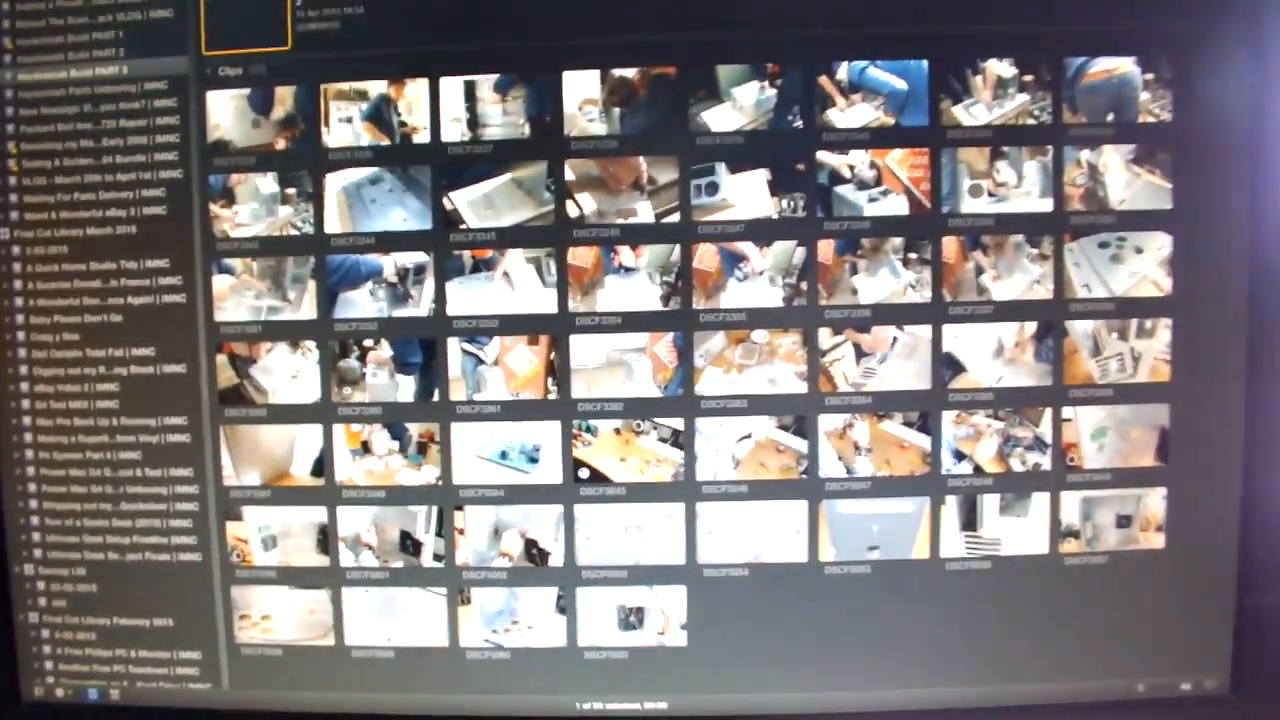
pyautogui.scroll(-3)
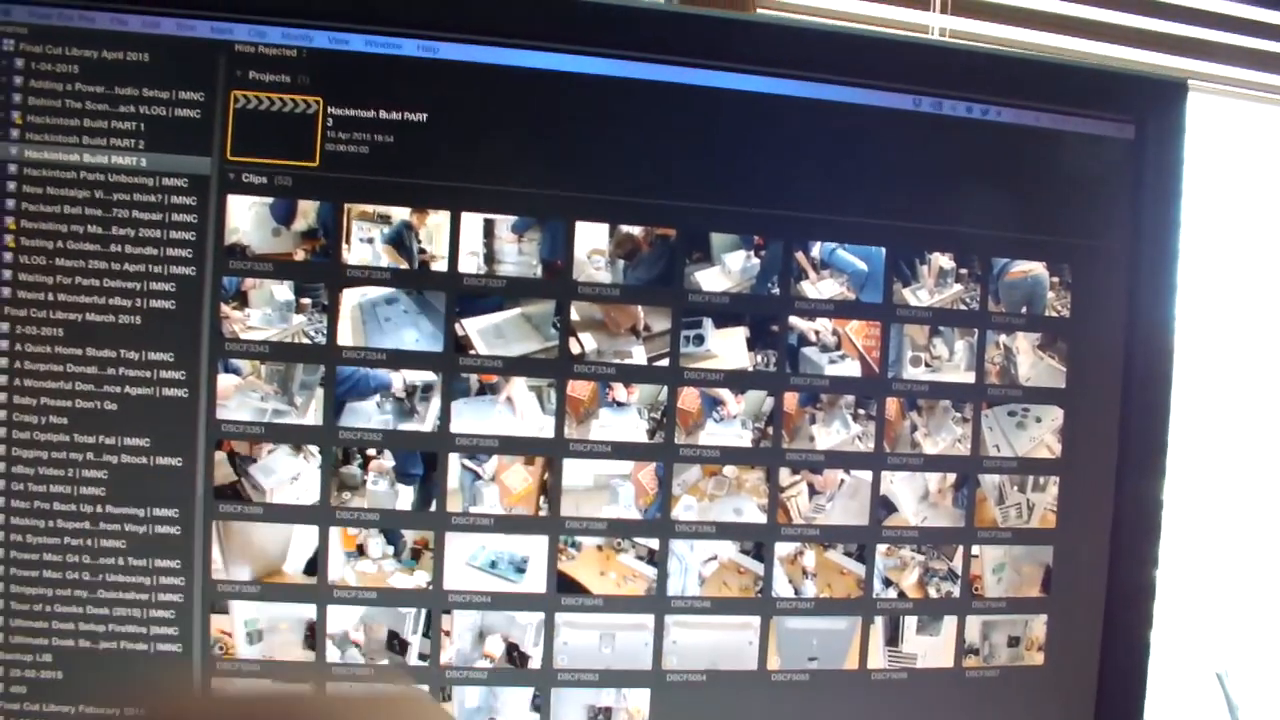
pyautogui.scroll(-3)
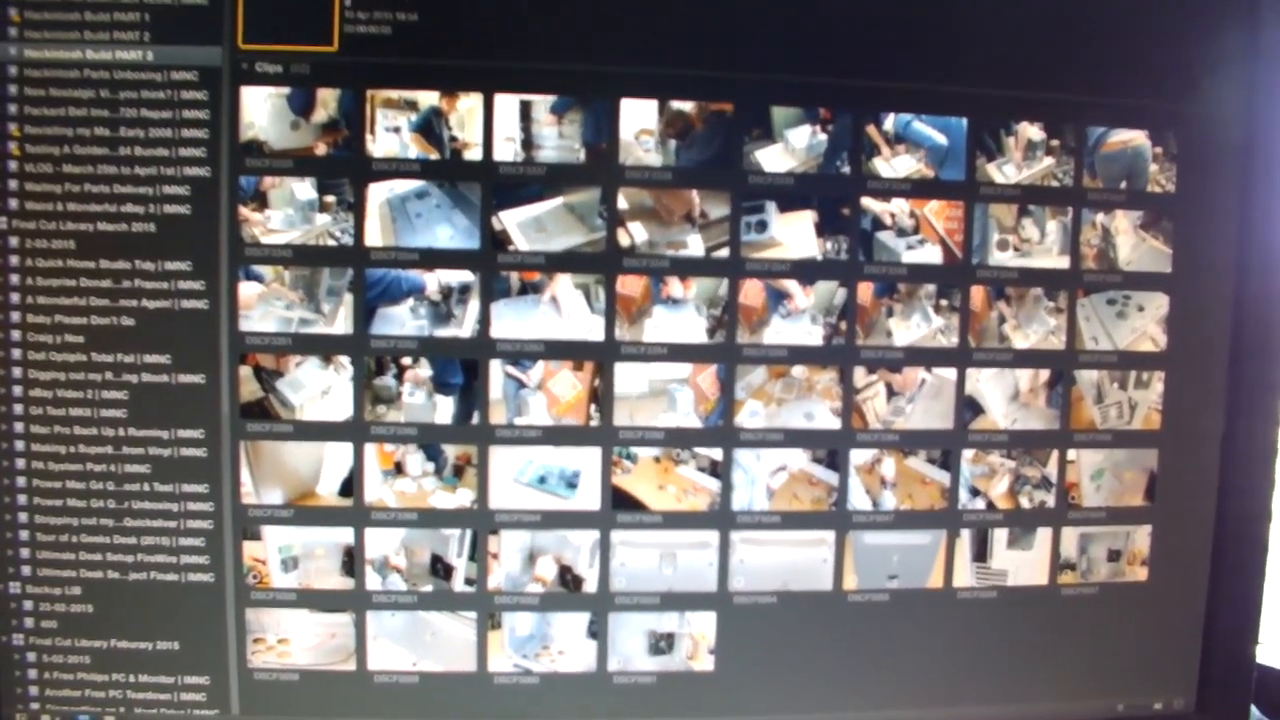